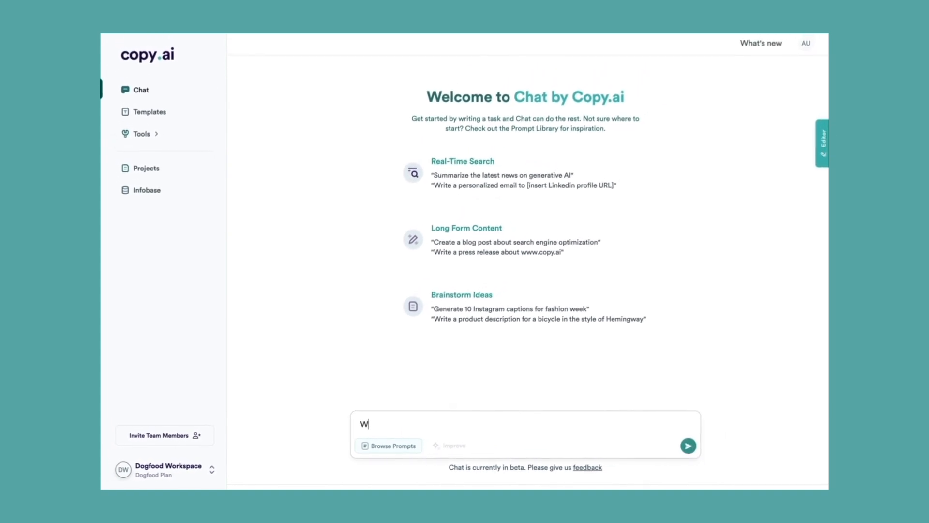
Step: Draft a chat prompt requesting a detailed product description of a handmade, sustainably made bamboo chair
type("rite a detailed product description of a hand made bamboo chair, made sustainably.")
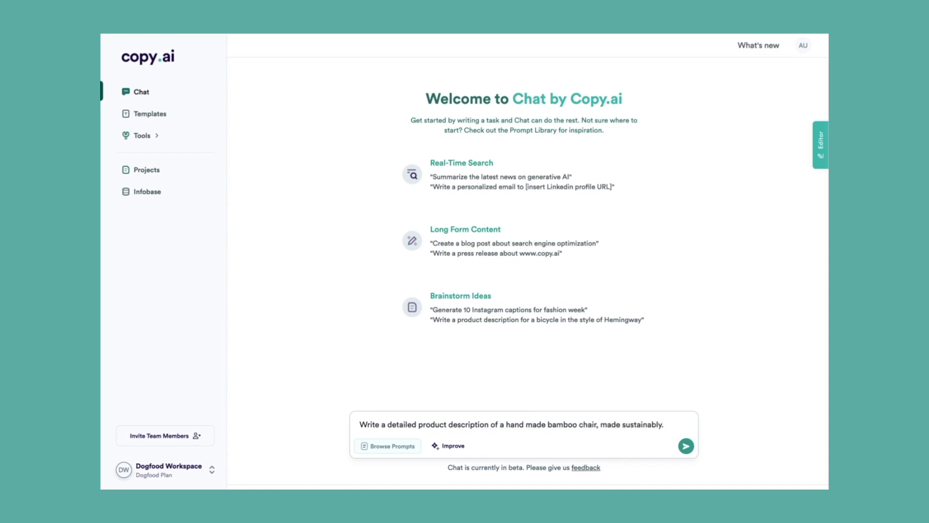
Step: Send the bamboo chair request and receive a multi-paragraph product description
left_click(686, 445)
type("You are in an expert")
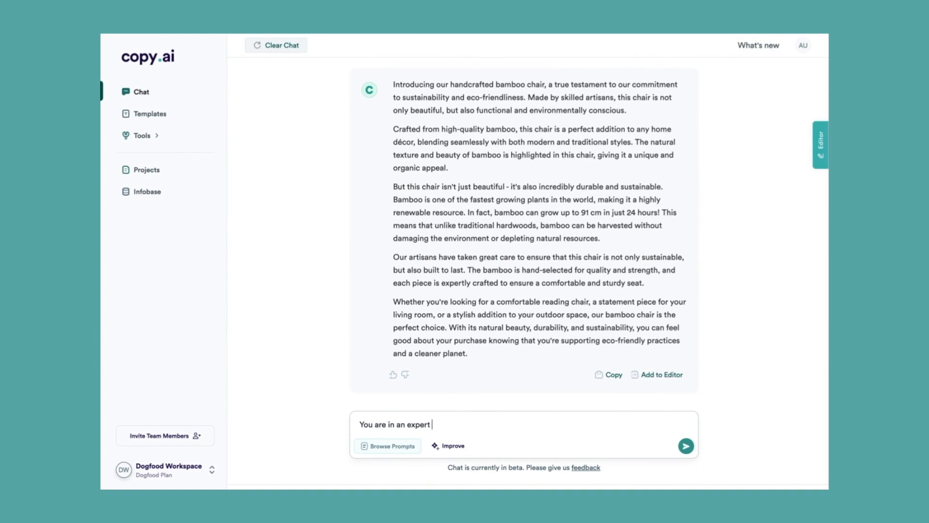
Step: Ask, as an e-commerce marketer, for 5 product descriptions each including a numbered list of things
type("e-commerce marketer")
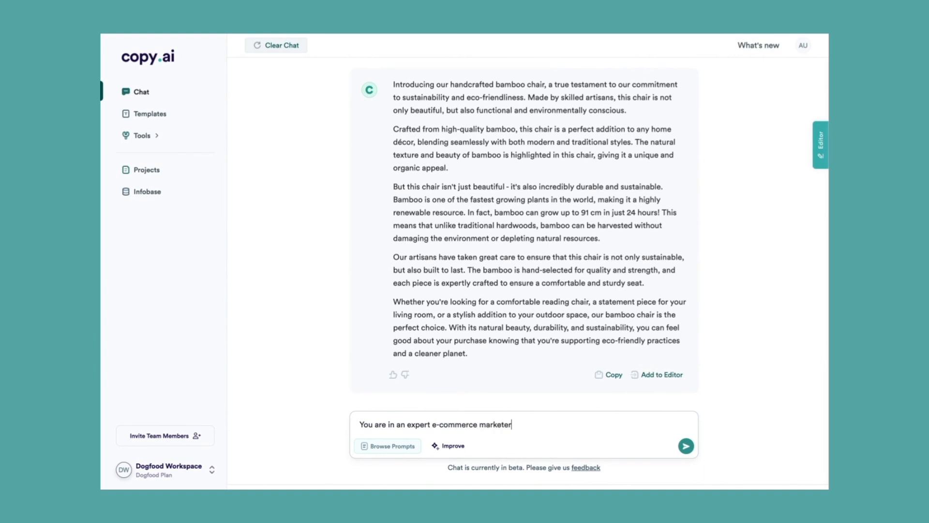
type(", write me 5 product descriptions selling a handmade bamboo chair with each one varying in its approach.")
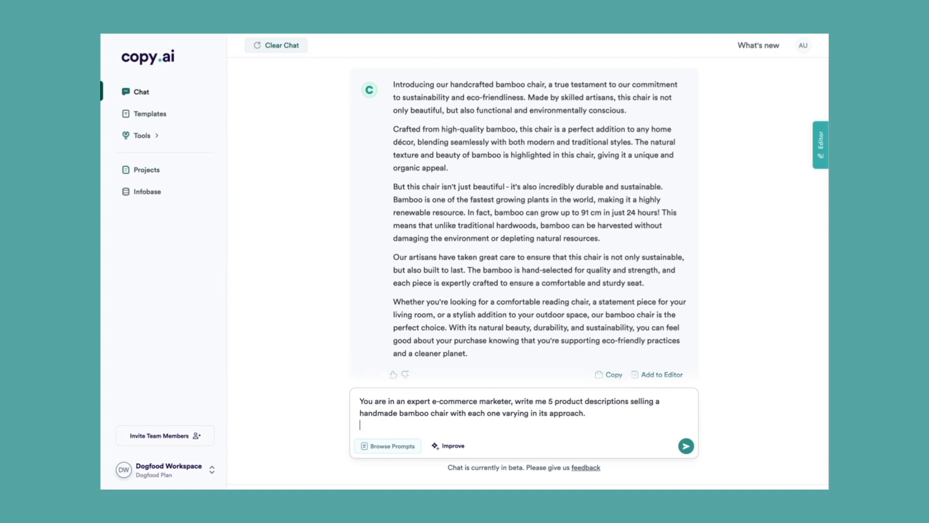
type("within each product descrti")
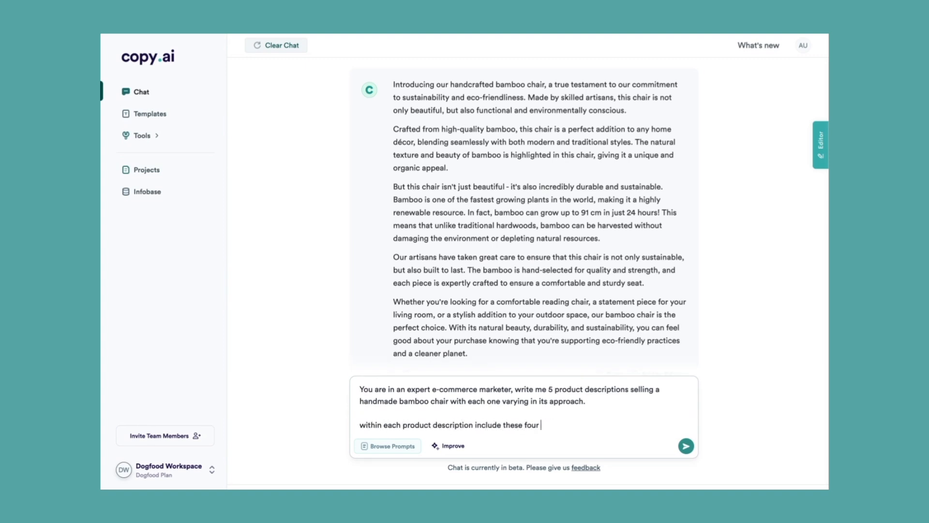
type("things:")
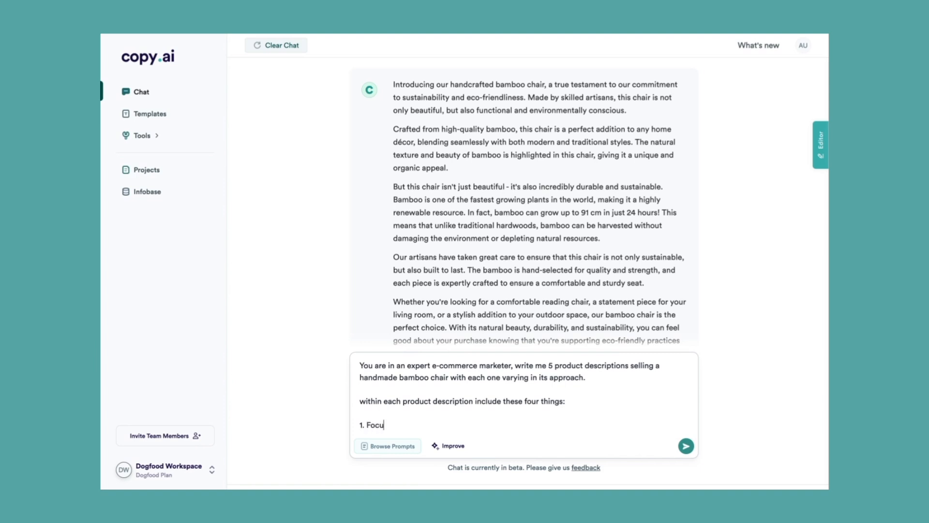
Step: List the four requirements: ideal buyer, where bamboo originates, sensory words, and benefits of handmade
type("s on your ideal buyer who is interested in sustainab")
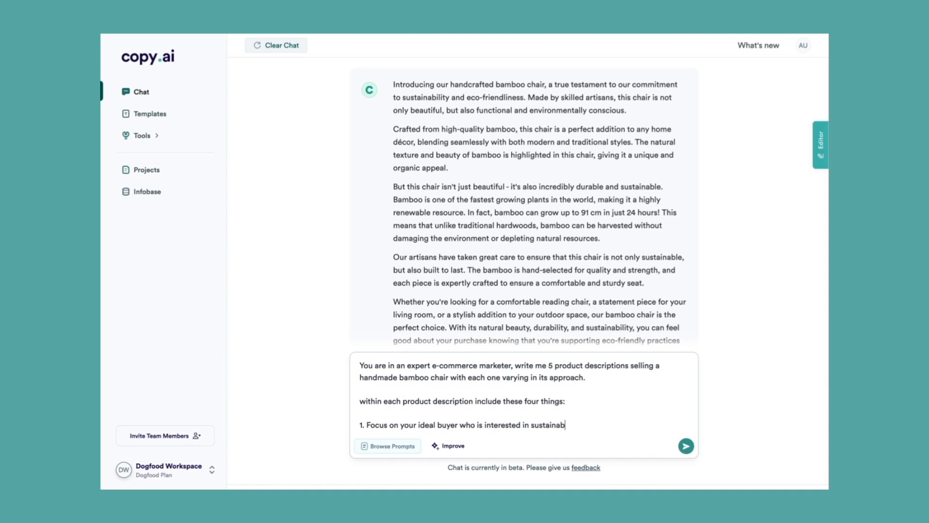
type("ility and hand made furniture.")
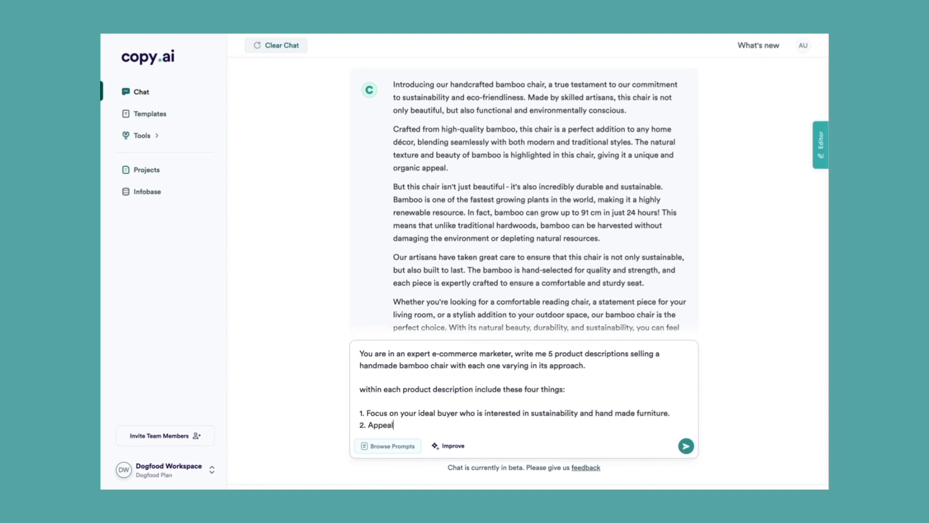
type("to your readers imagination")
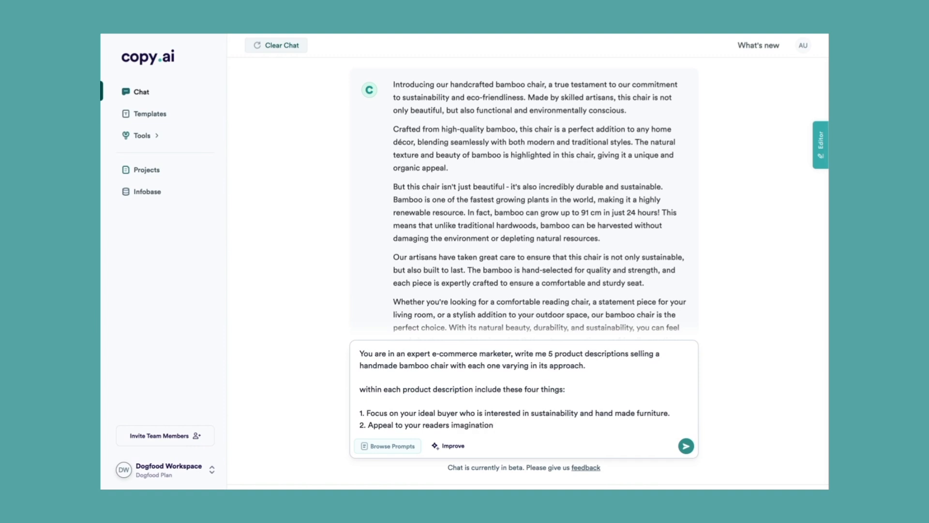
type("of where bamboo originated from.")
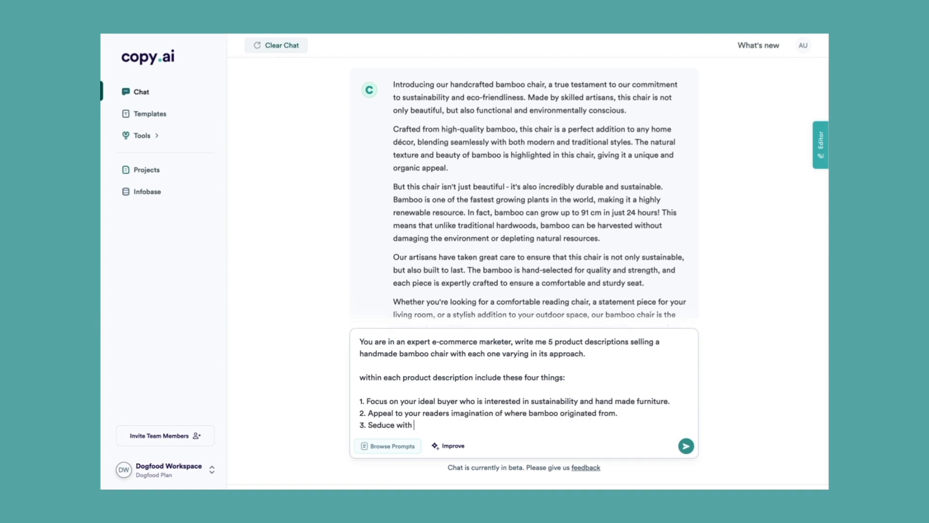
type("sensory words")
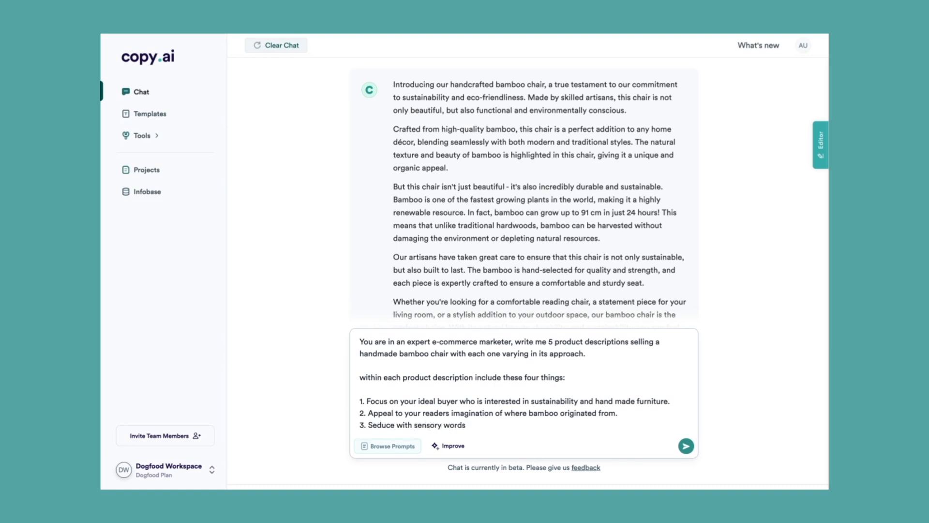
type("describing the product")
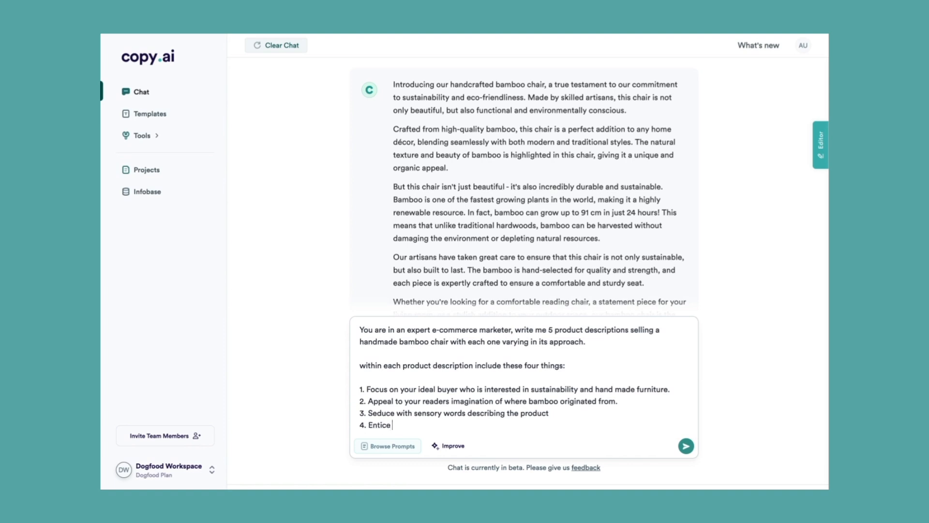
type("customer with benefits of hand")
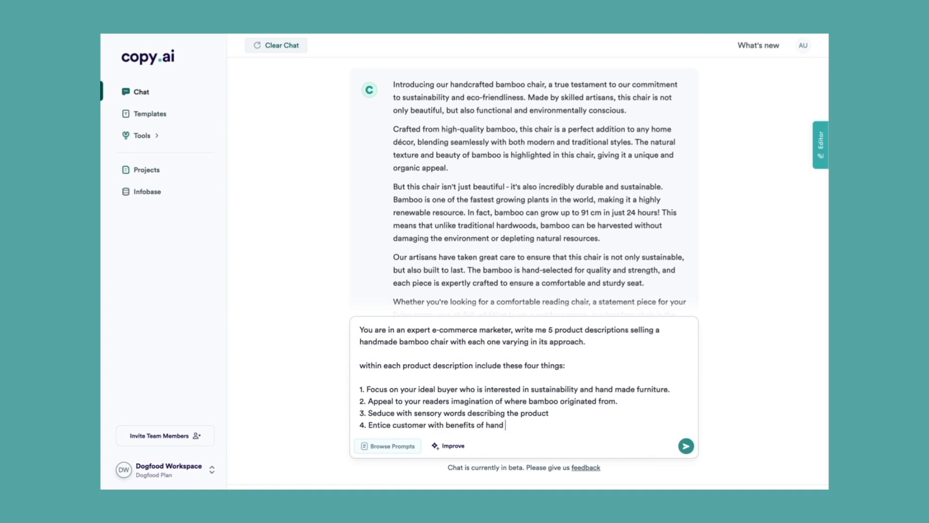
Step: Submit the marketer prompt and review the five numbered bamboo chair descriptions returned
left_click(686, 445)
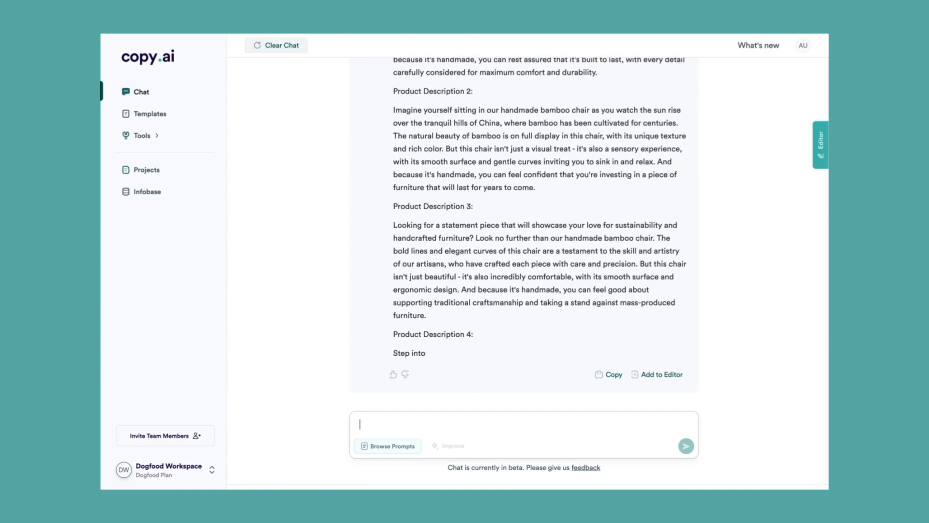
scroll("down", 3)
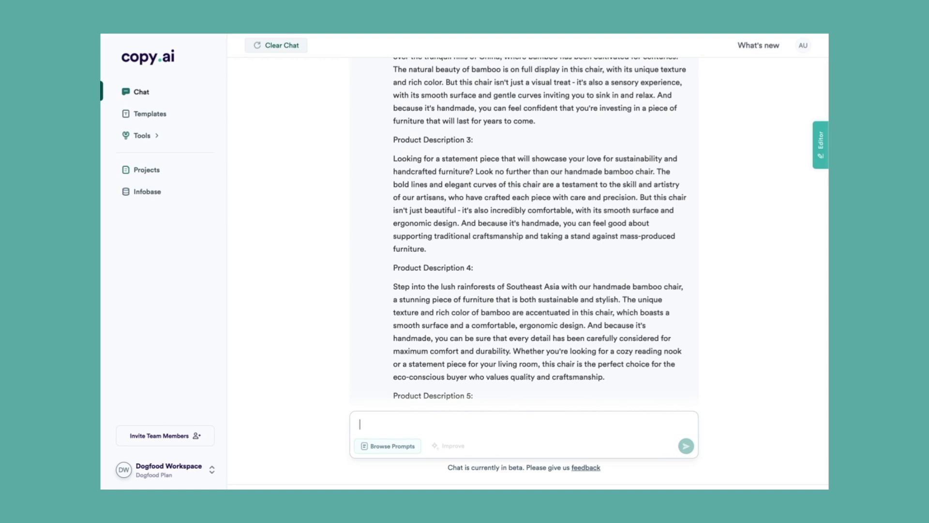
scroll("up", 3)
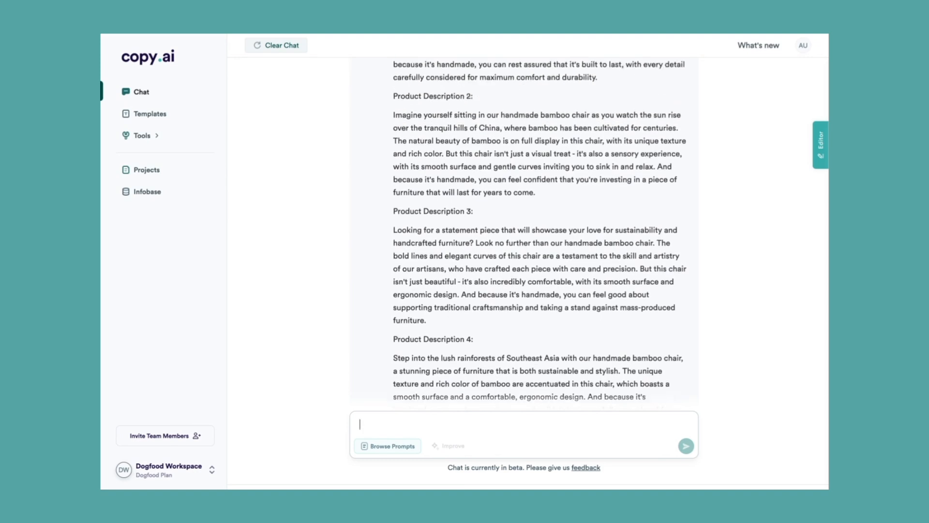